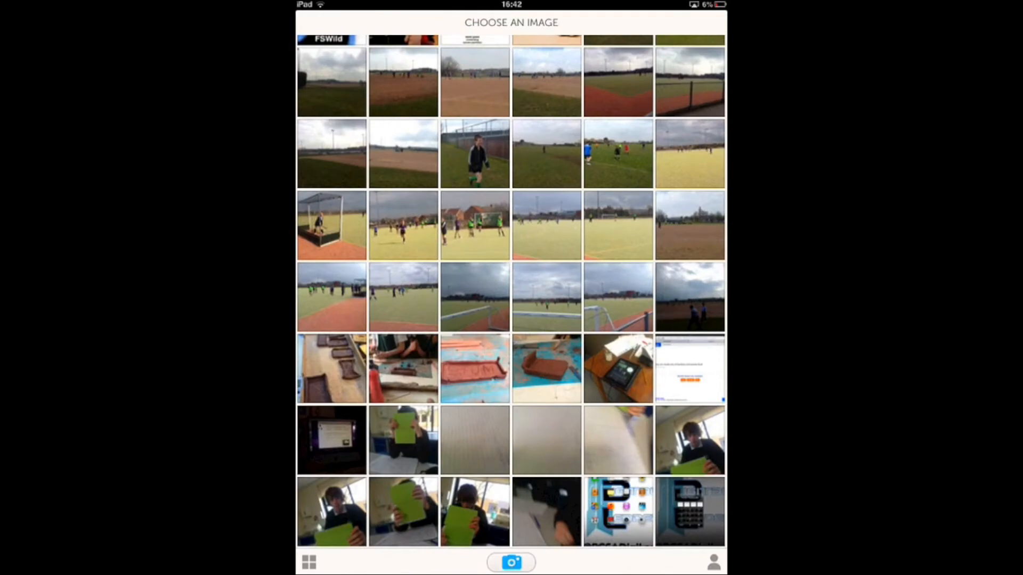
# Browse the camera roll, then switch to the My ThingLink Images gallery.
pyautogui.scroll(-3)
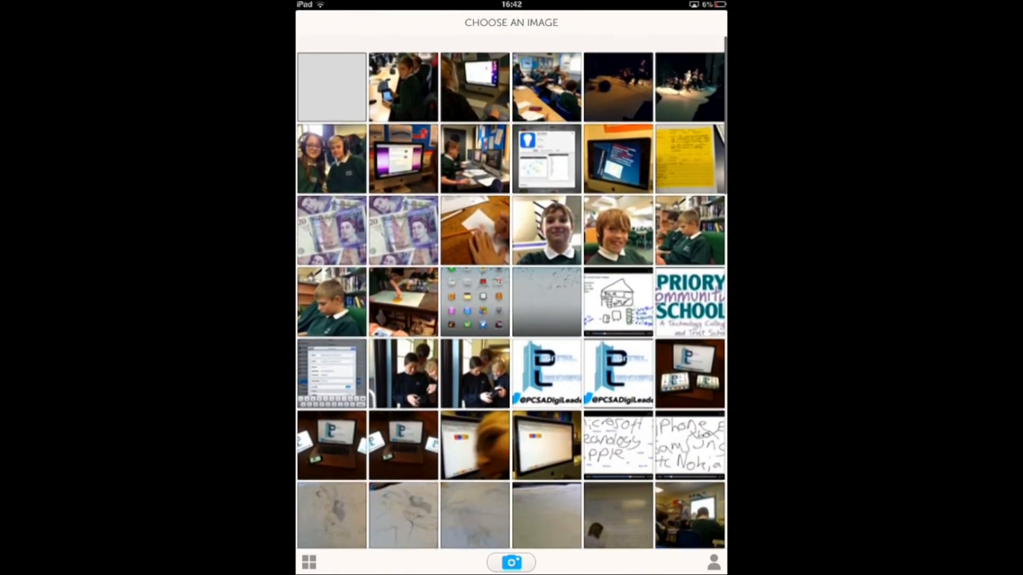
pyautogui.scroll(-3)
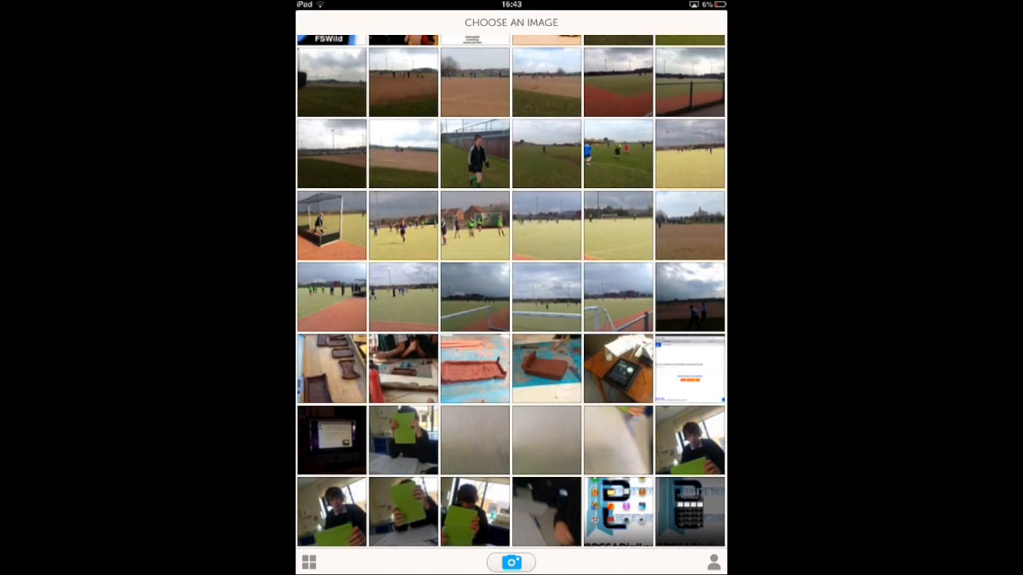
pyautogui.click(308, 562)
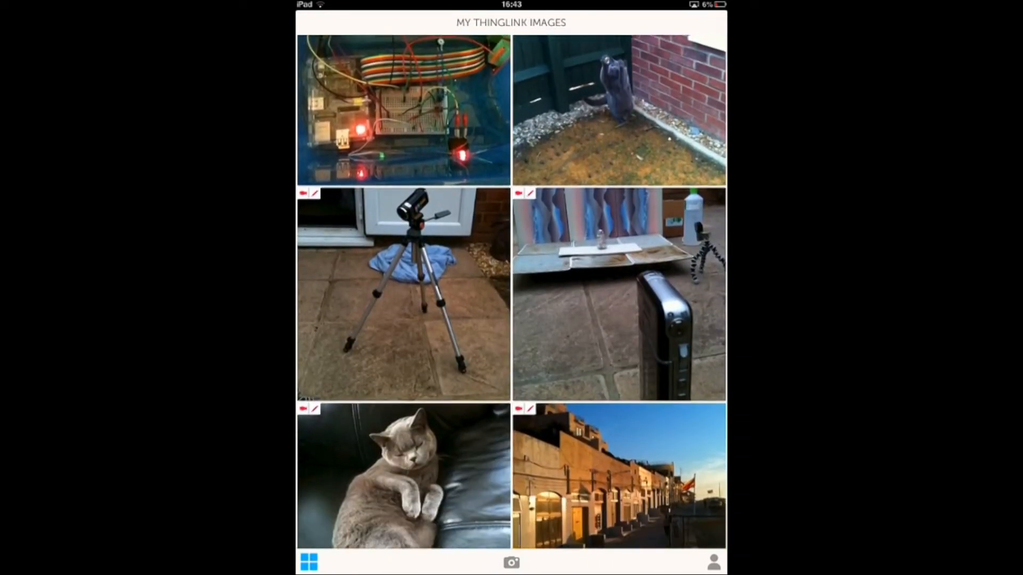
# Show the image upload network options: On any network or Only on Wi-Fi.
pyautogui.click(713, 561)
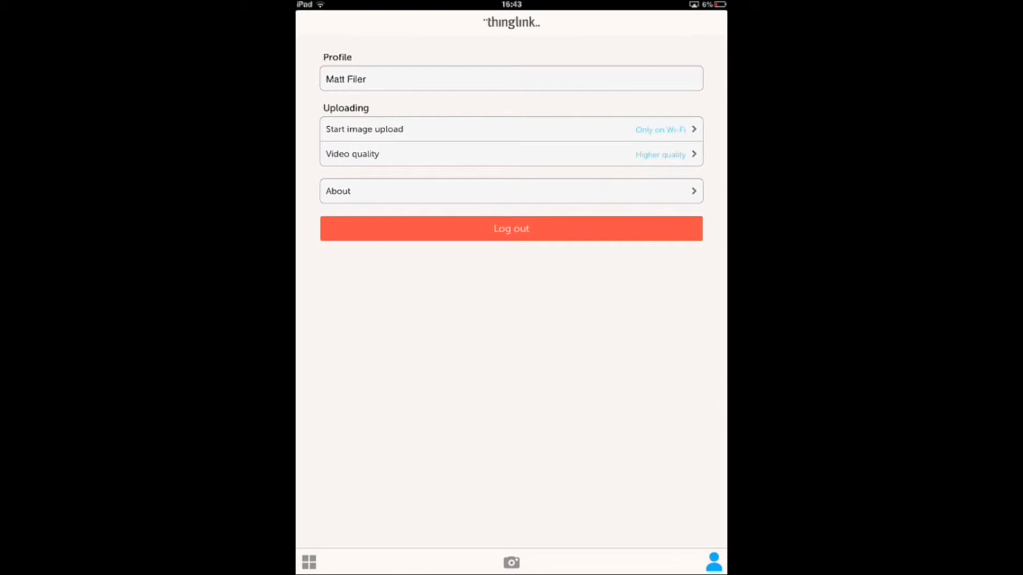
pyautogui.click(364, 128)
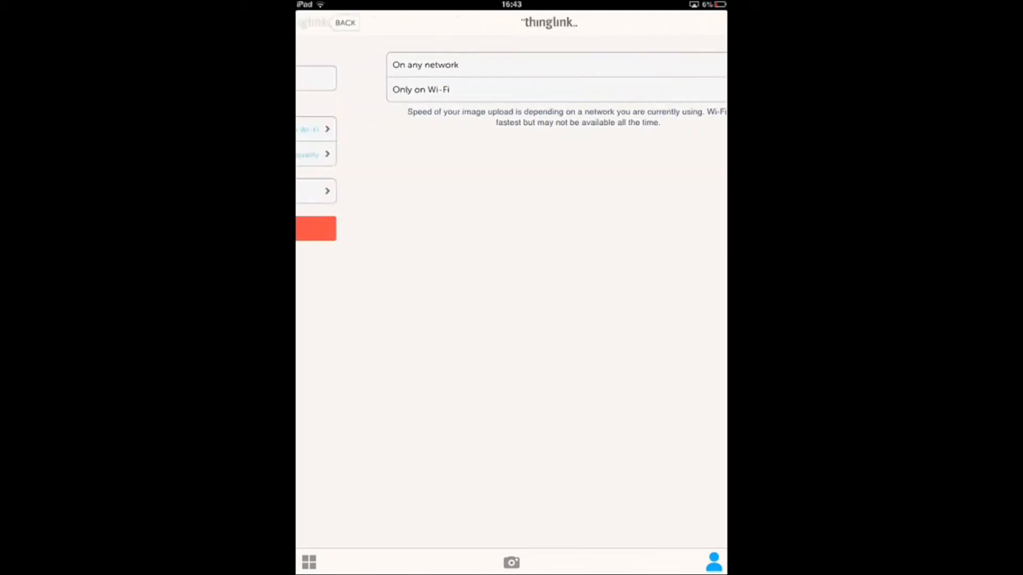
pyautogui.click(345, 22)
pyautogui.write('Pcsadigl')
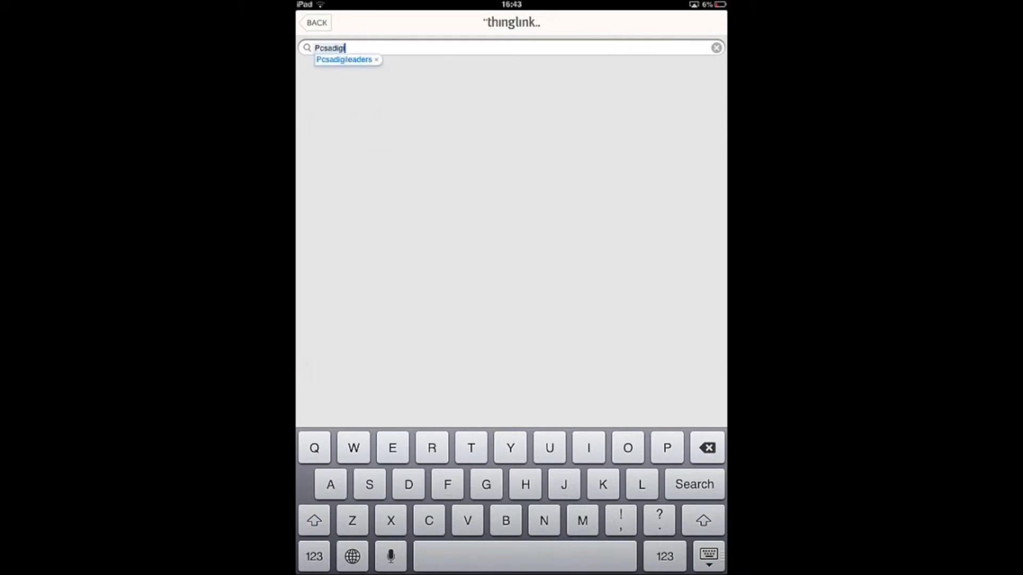
# Add the Pcsadigileaders video as a top-left tag and place a new tag on the passcode box.
pyautogui.click(344, 59)
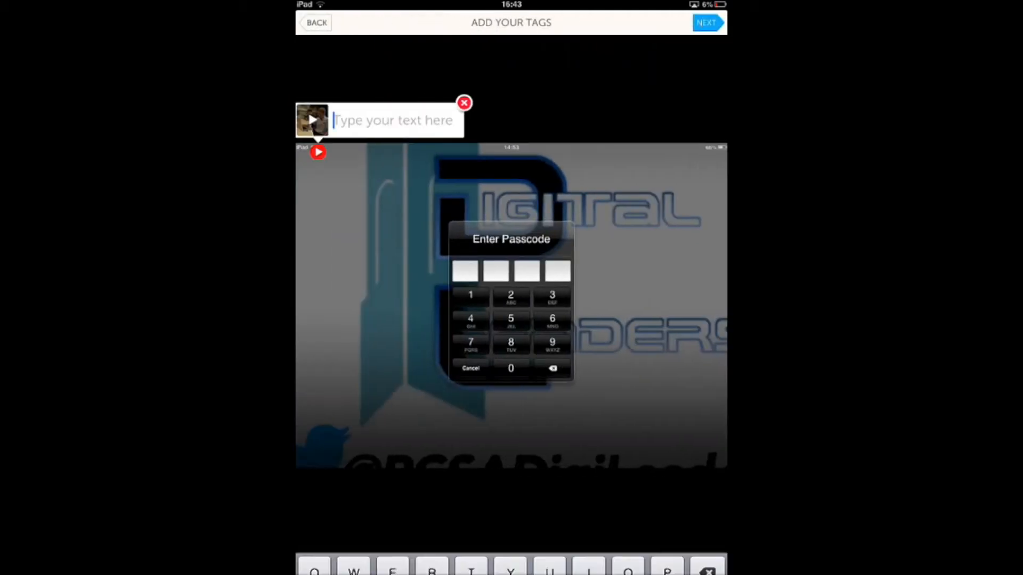
pyautogui.write('W')
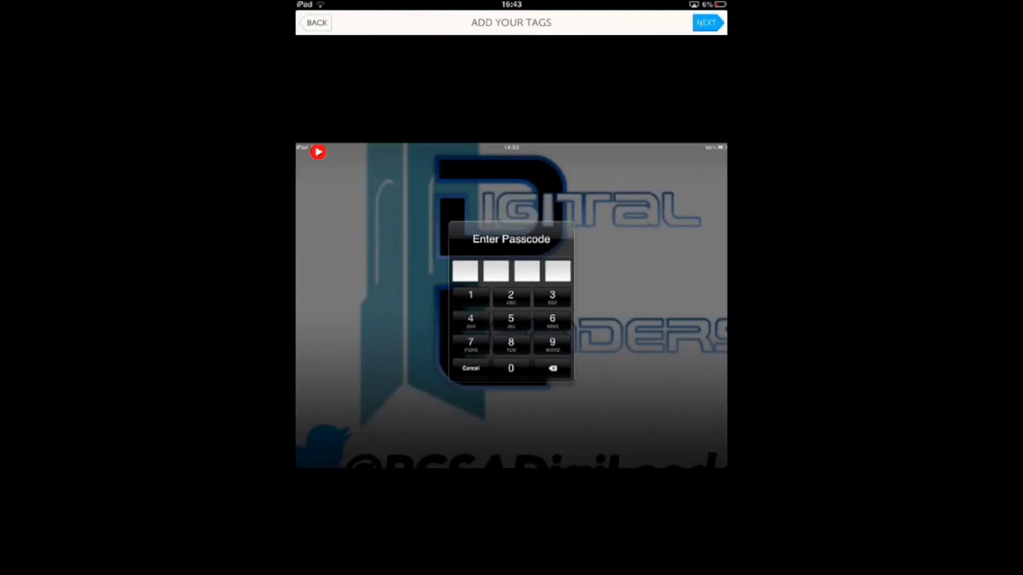
pyautogui.click(515, 230)
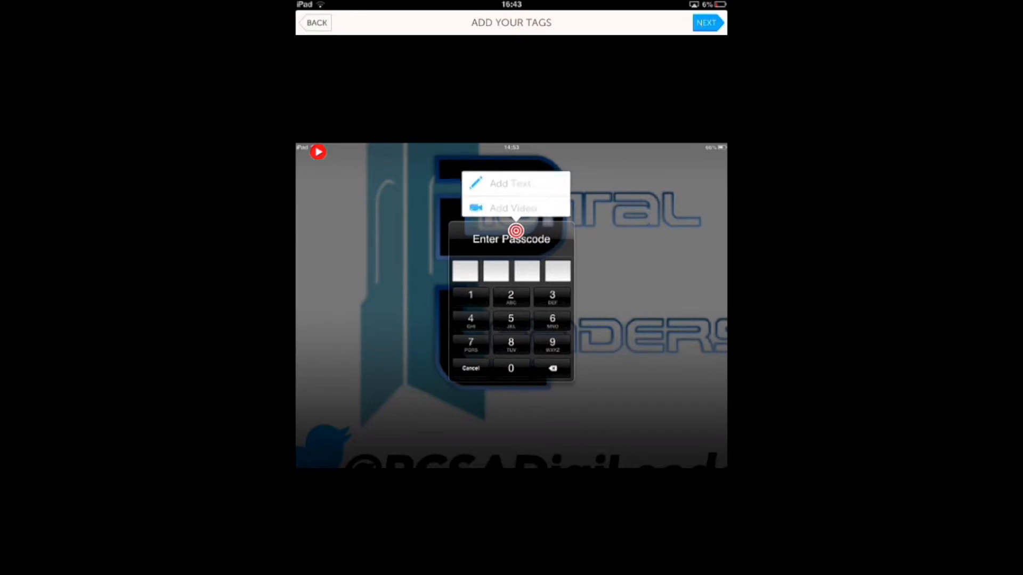
pyautogui.click(510, 183)
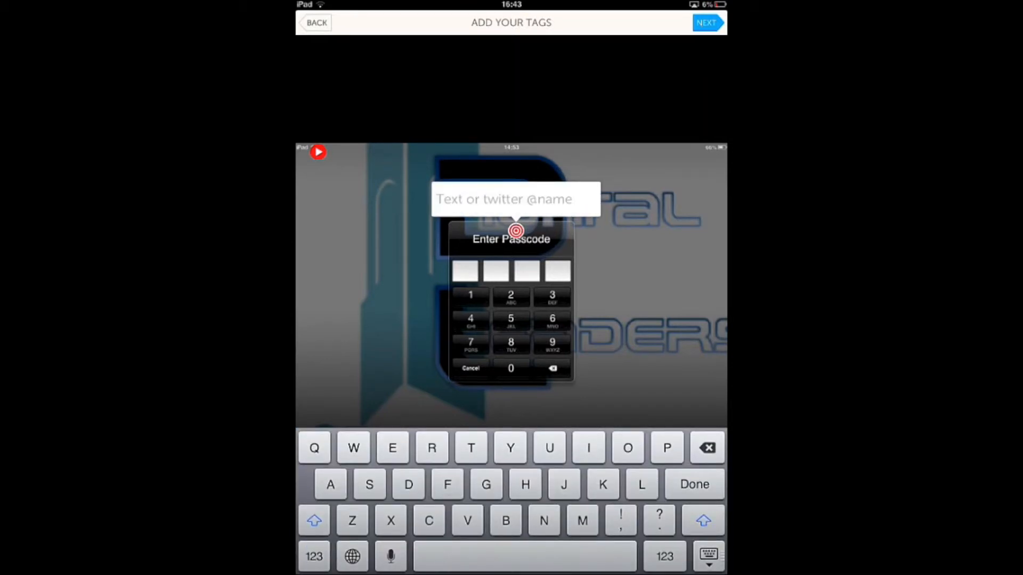
pyautogui.write('@')
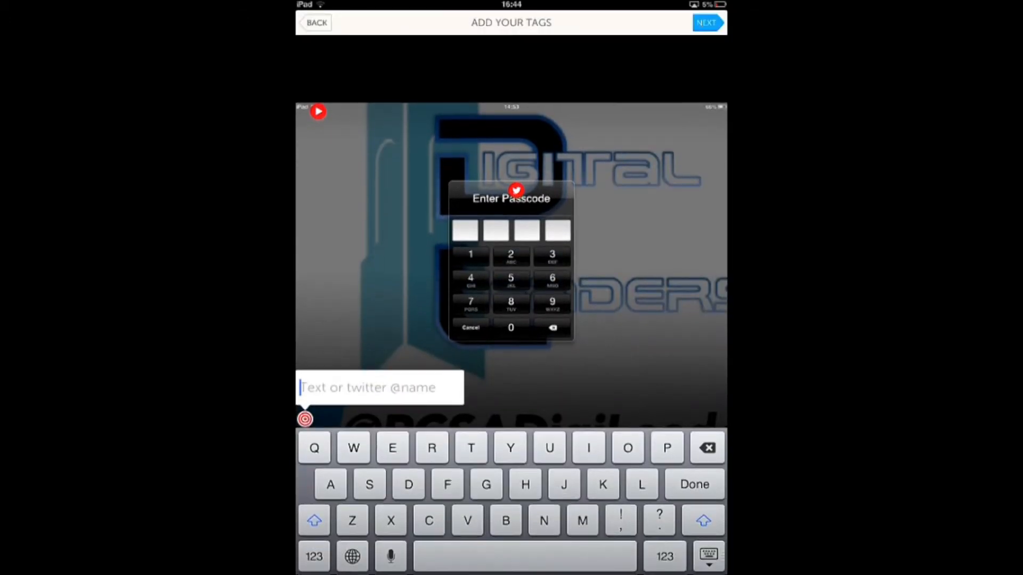
pyautogui.write('@')
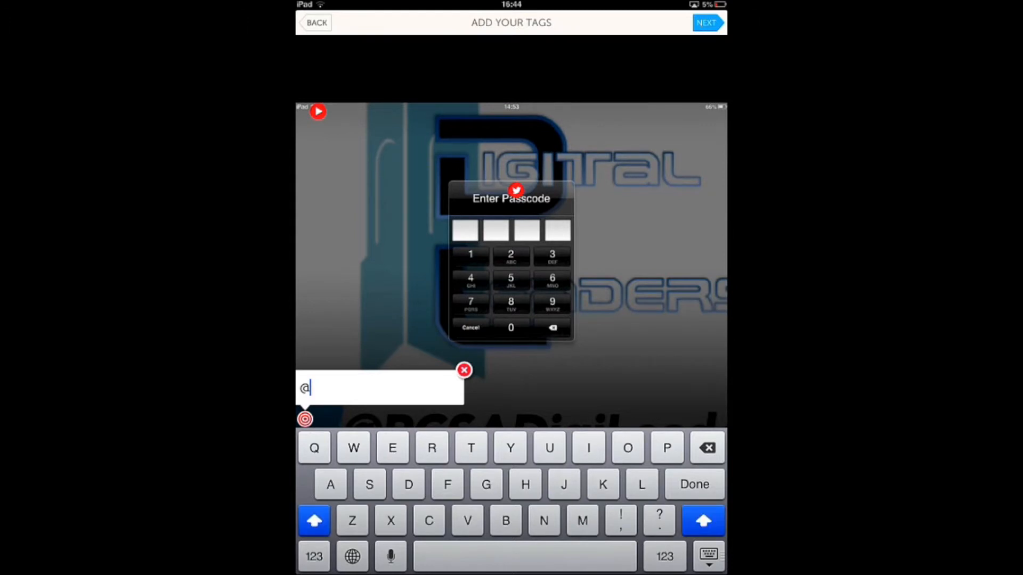
pyautogui.write('PCSAD')
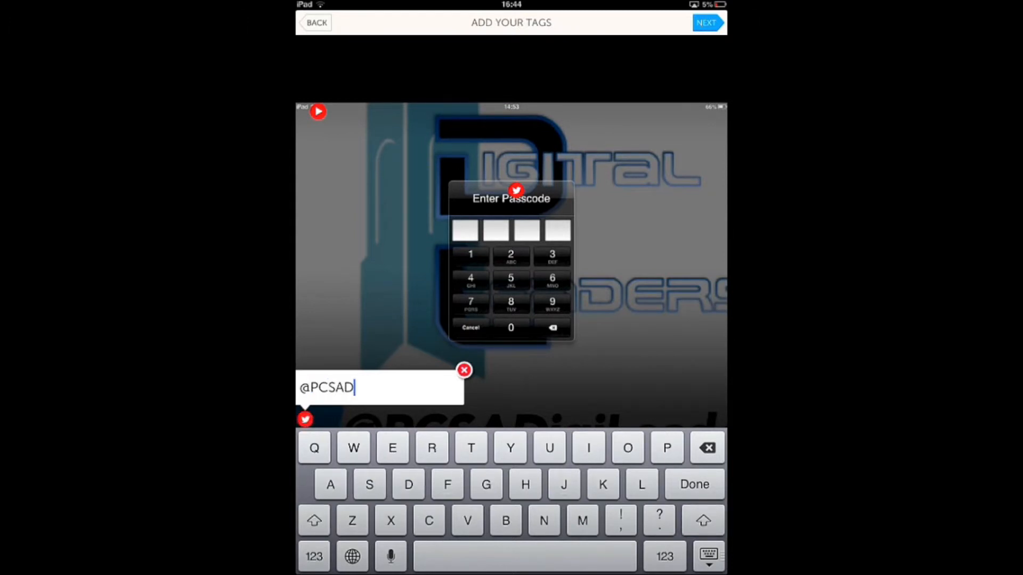
pyautogui.write('igi')
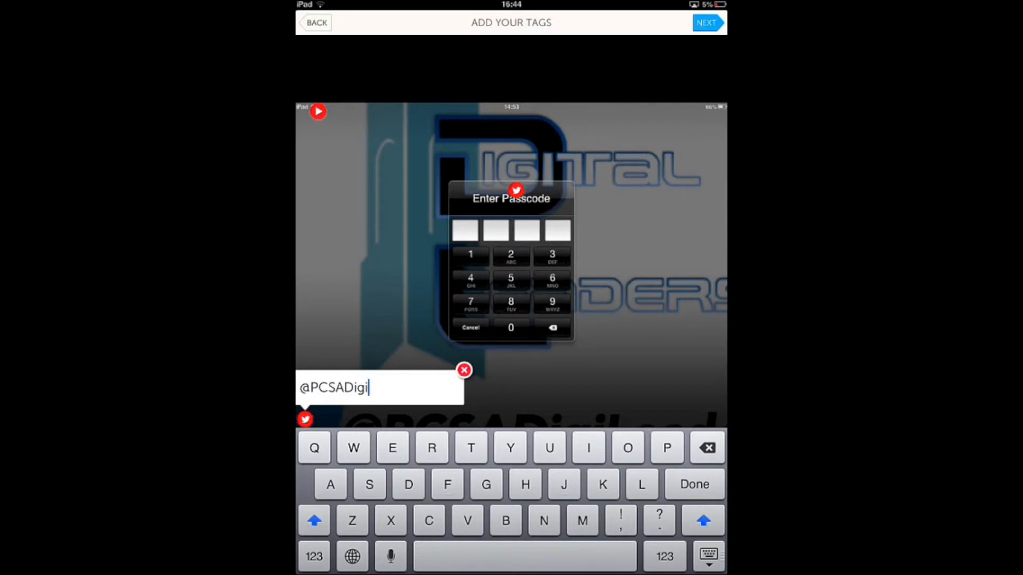
pyautogui.write('Leaders')
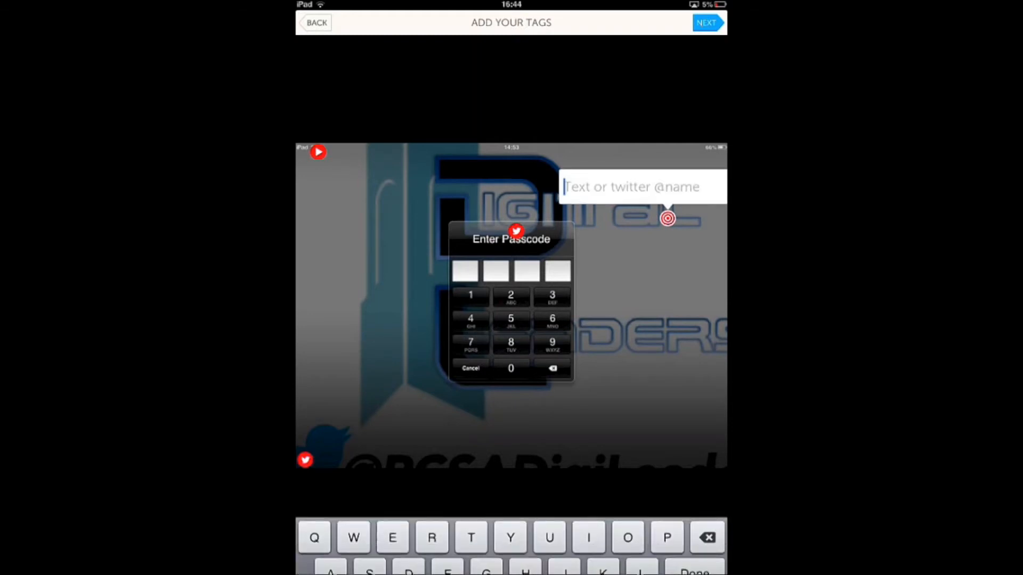
pyautogui.write('Digital leade')
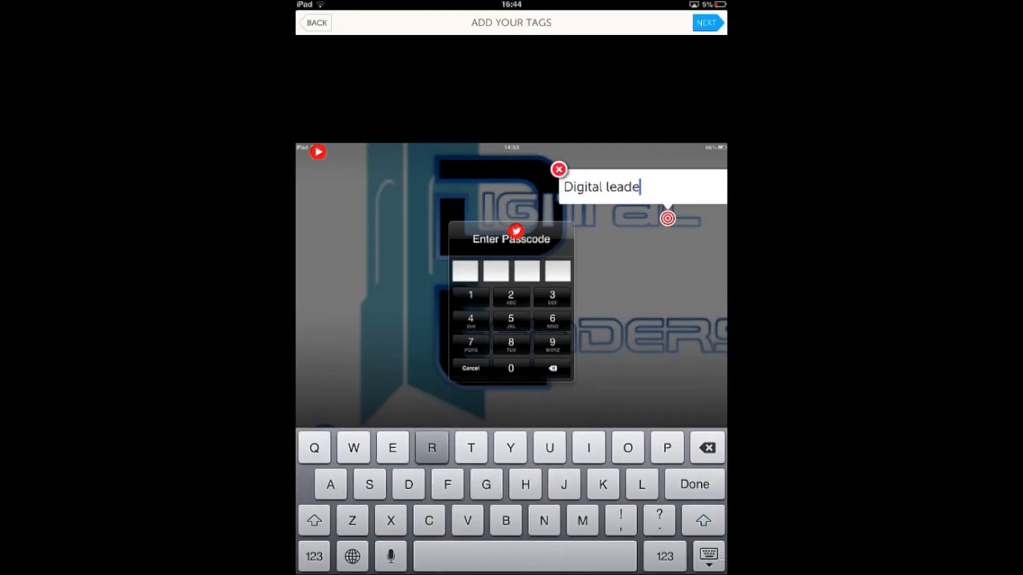
pyautogui.click(706, 22)
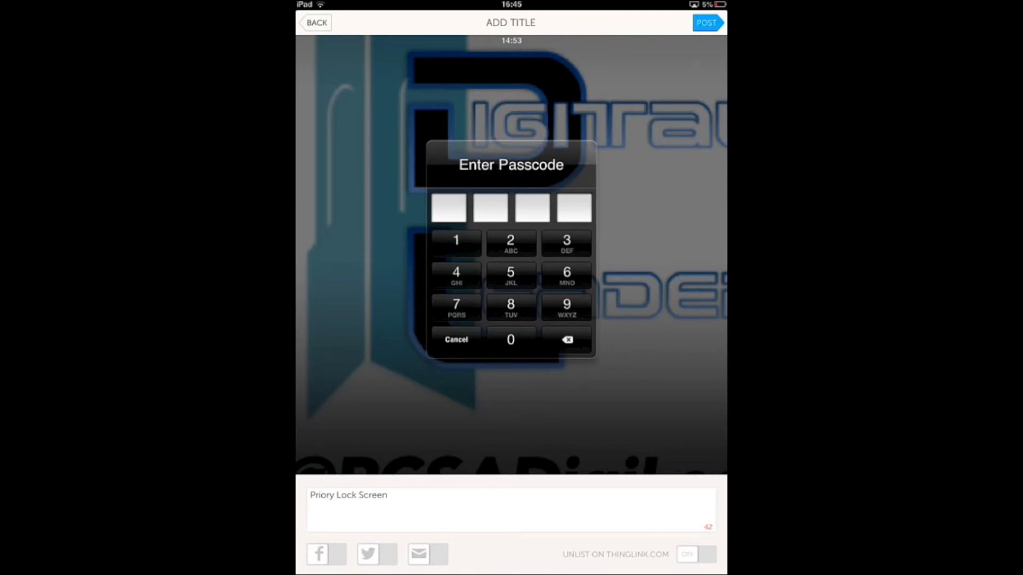
# Post the tagged image titled 'Priory Lock Screen'.
pyautogui.click(315, 22)
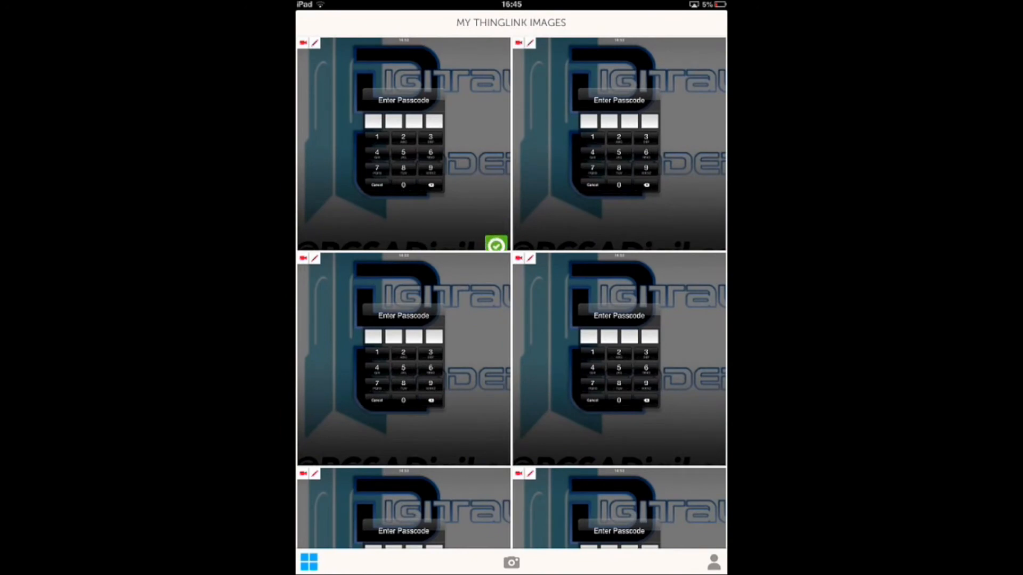
# Scroll down My ThingLink Images to reach the Oscar! cat photo.
pyautogui.scroll(-3)
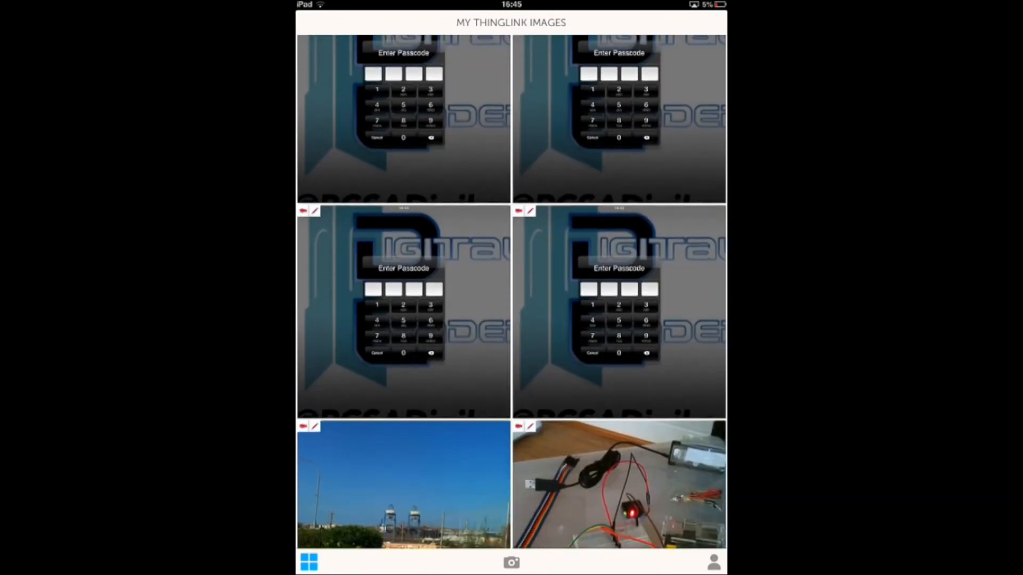
pyautogui.scroll(-3)
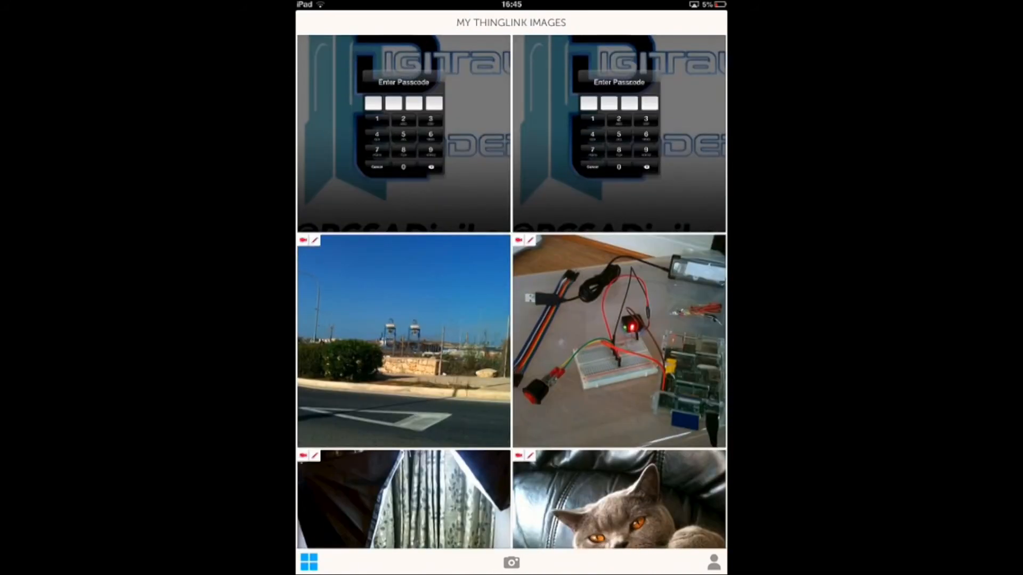
pyautogui.scroll(-3)
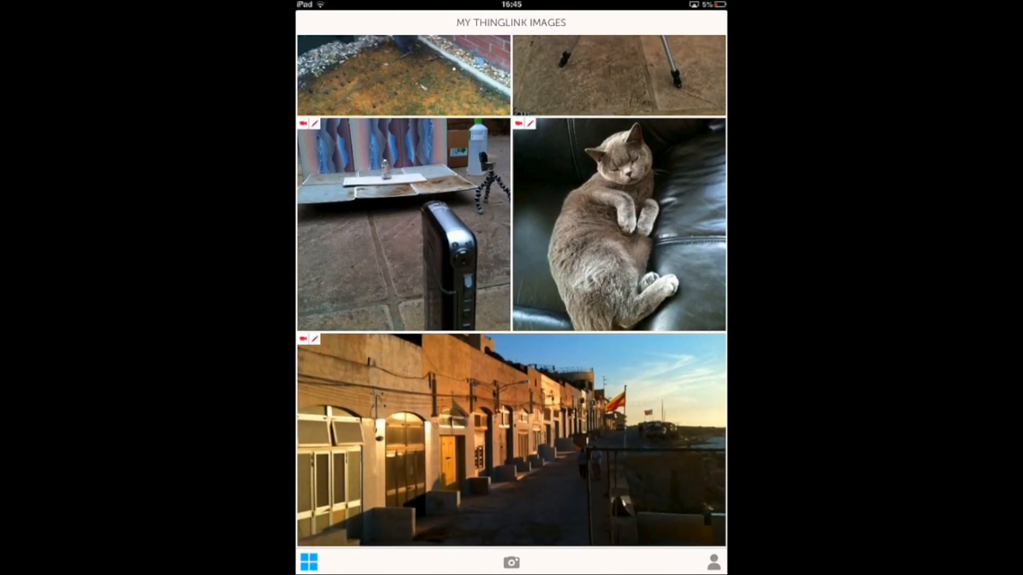
pyautogui.scroll(-3)
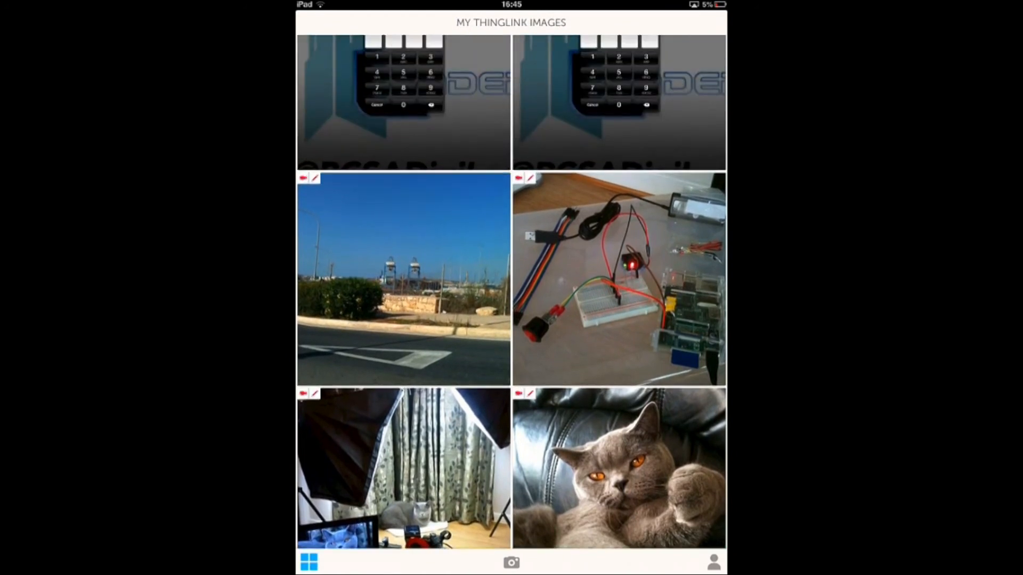
pyautogui.scroll(-3)
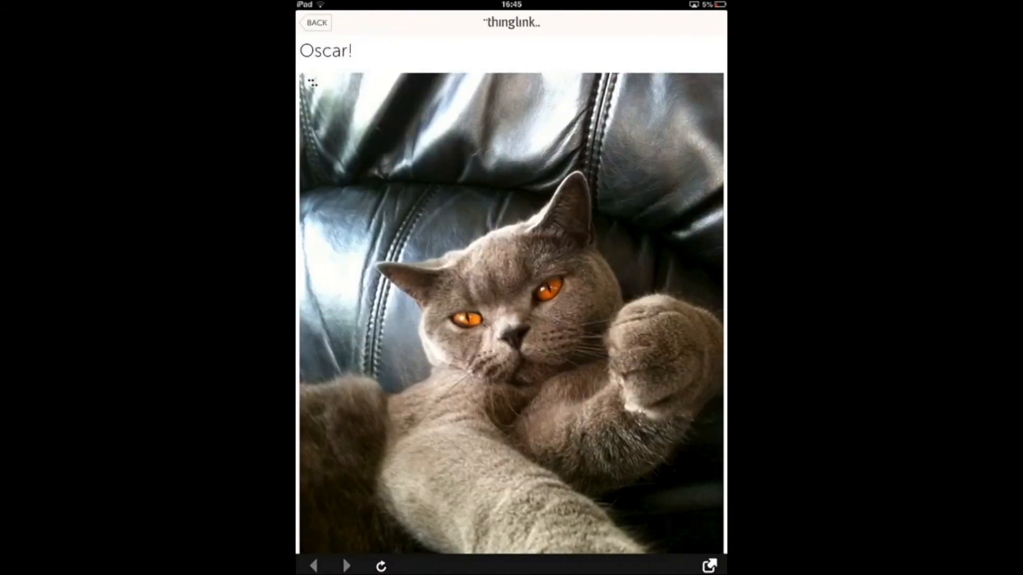
# Show Oscar!'s tags, then follow Priory Lock Screen's Twitter tag to the Digital Leaders feed.
pyautogui.click(680, 335)
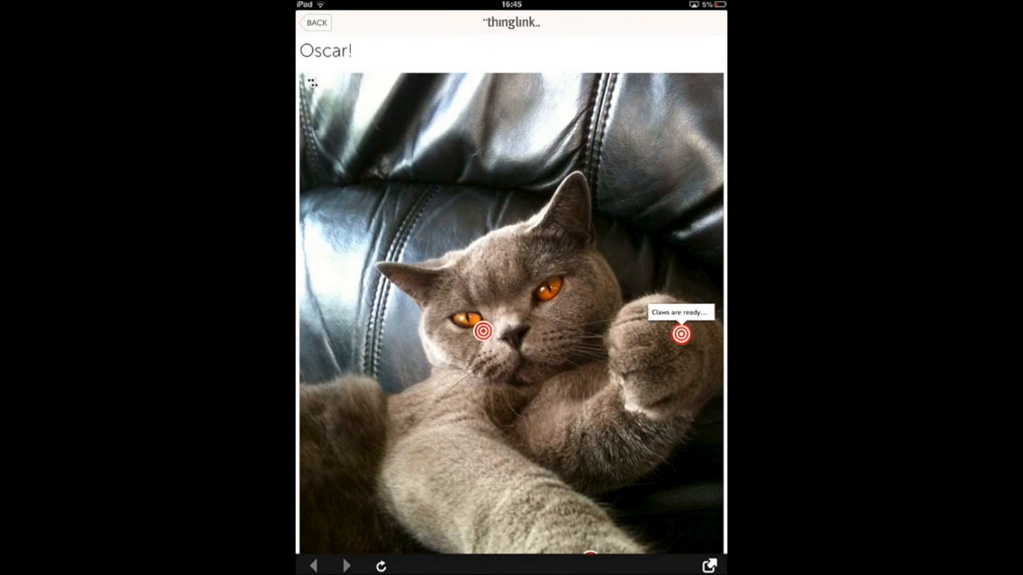
pyautogui.click(316, 23)
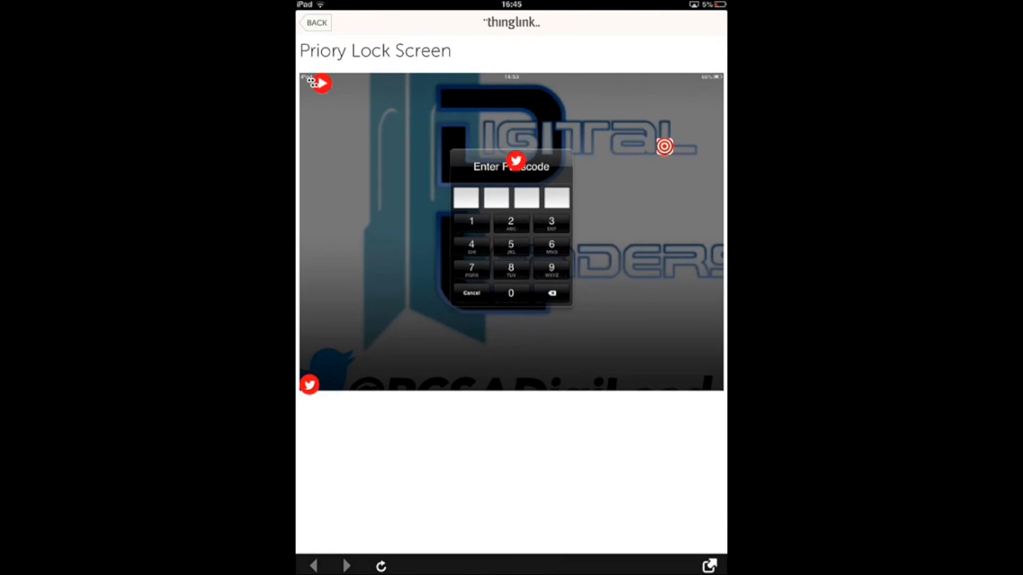
pyautogui.click(310, 384)
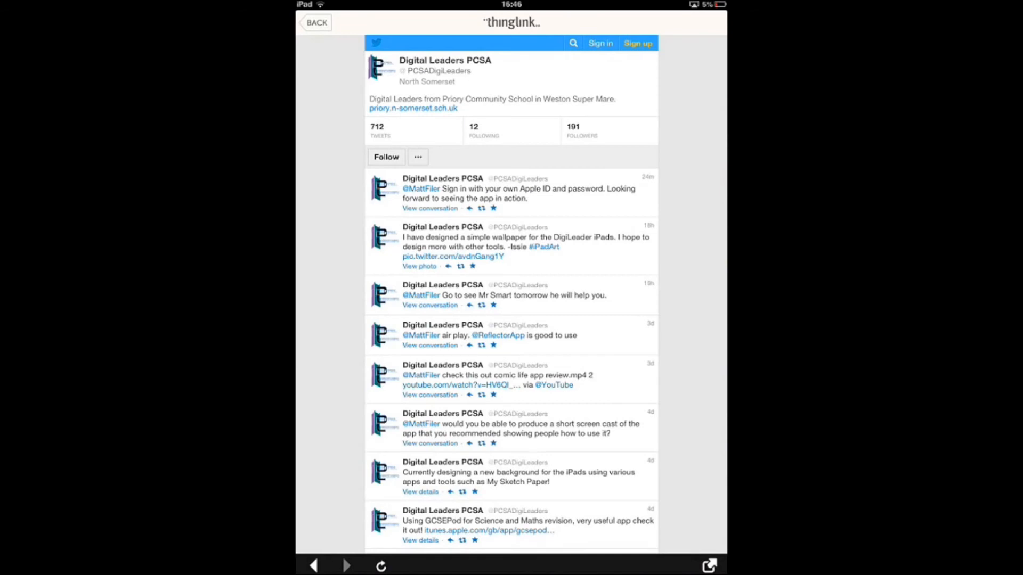
pyautogui.scroll(-3)
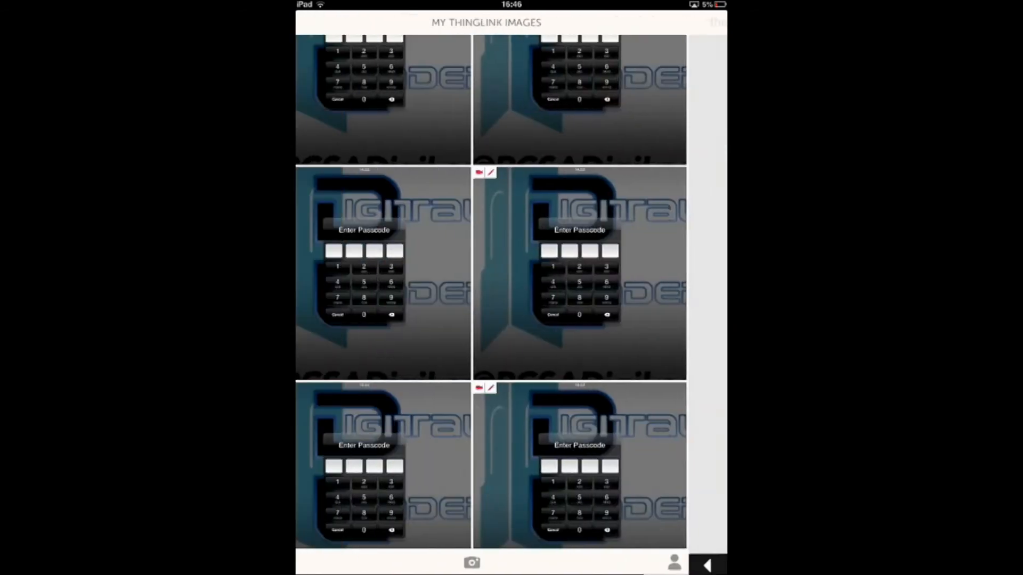
pyautogui.scroll(-3)
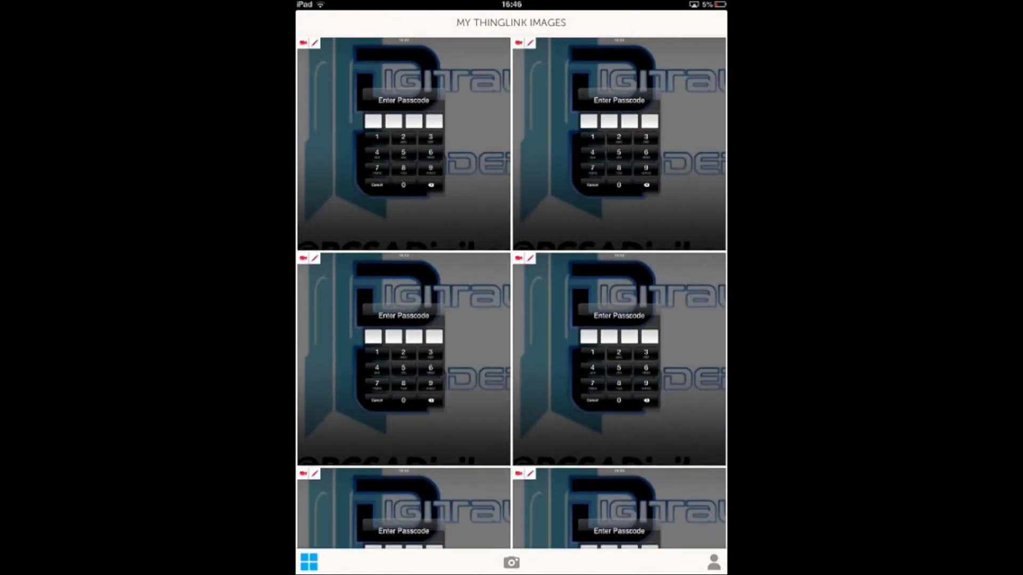
pyautogui.click(404, 141)
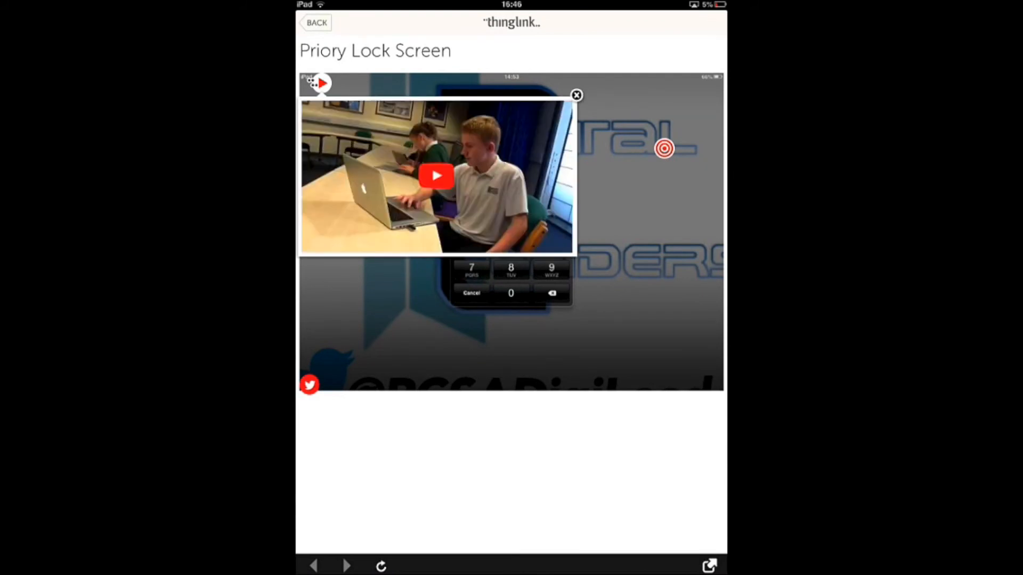
pyautogui.click(436, 176)
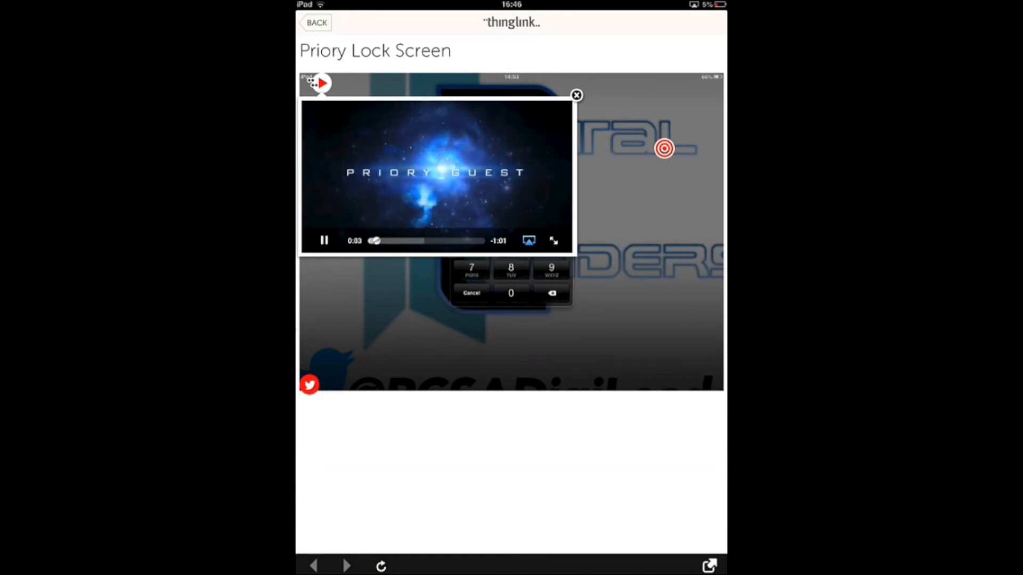
pyautogui.click(316, 22)
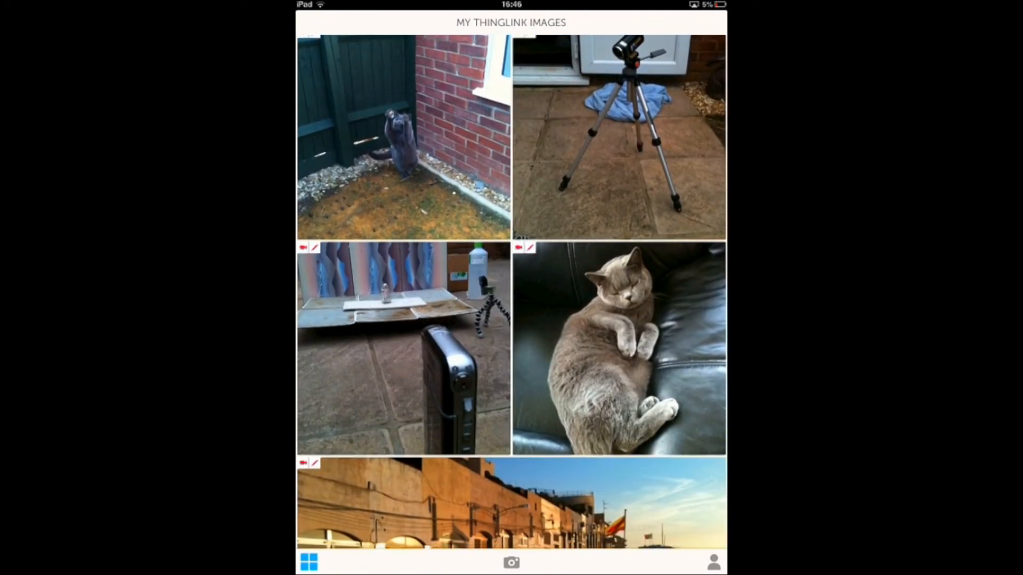
# Bring up Choose an Image from the camera icon to pick a device photo.
pyautogui.scroll(-3)
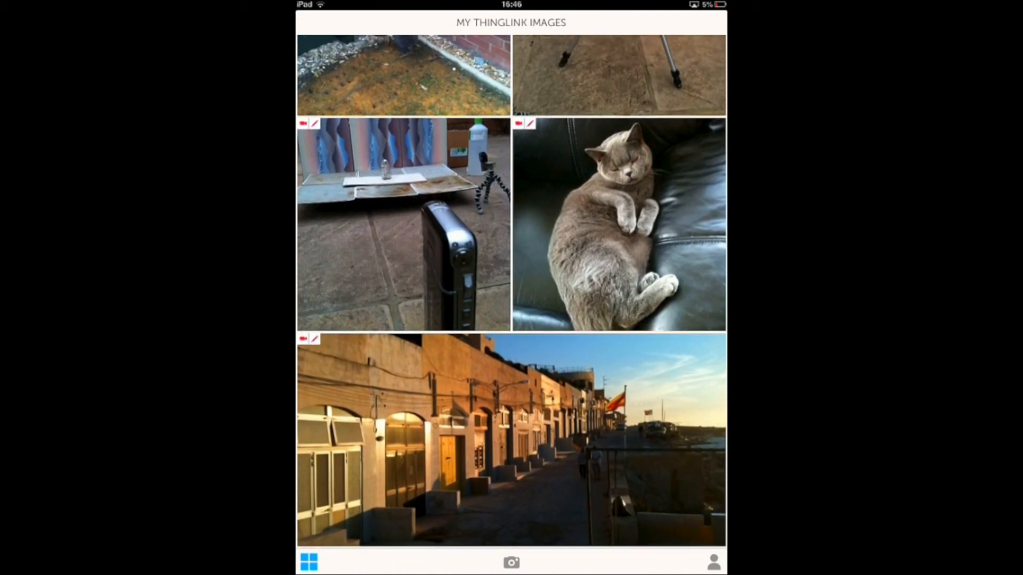
pyautogui.click(511, 562)
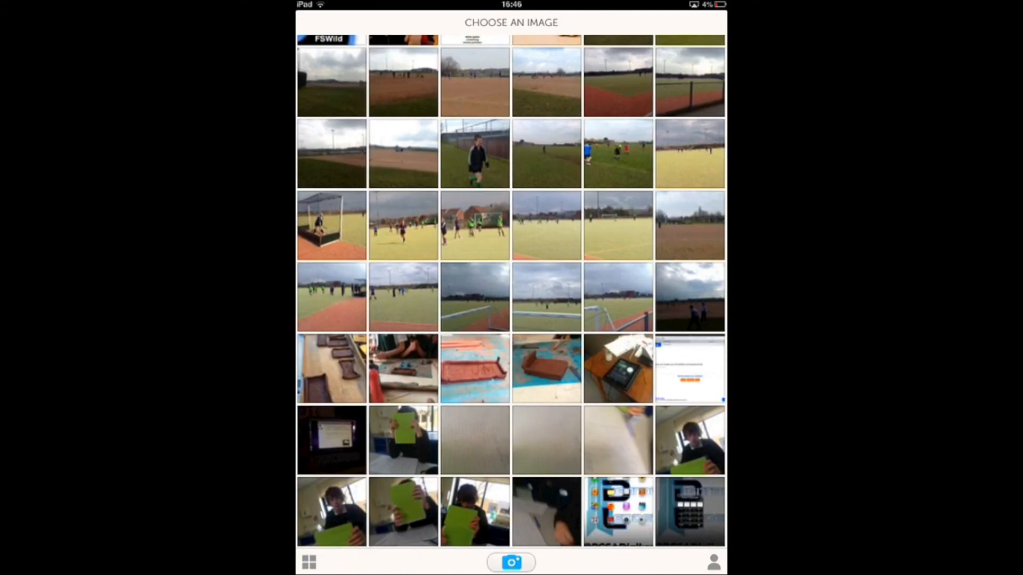